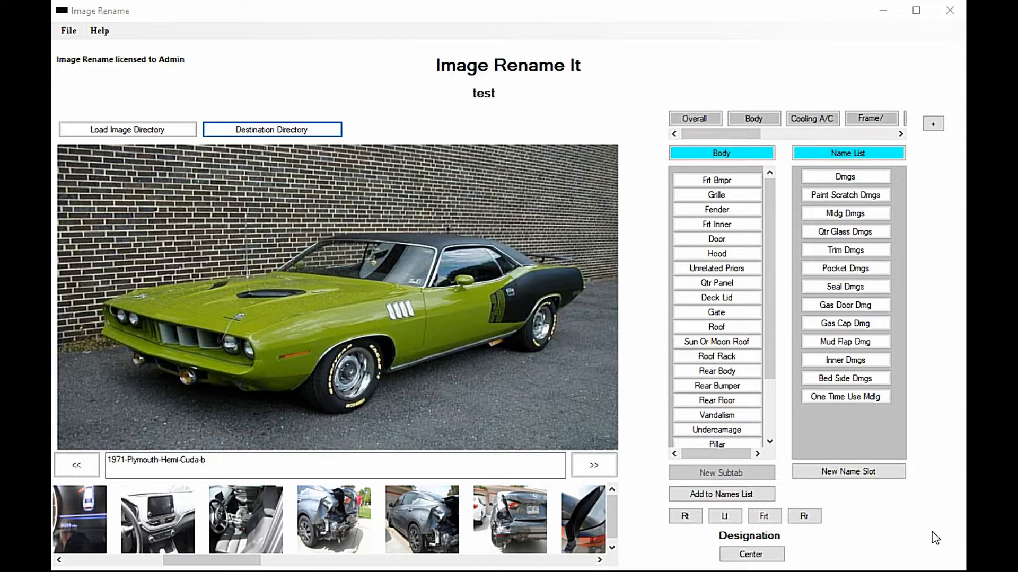
{"action": "mouse_move", "coordinate": [429, 564]}
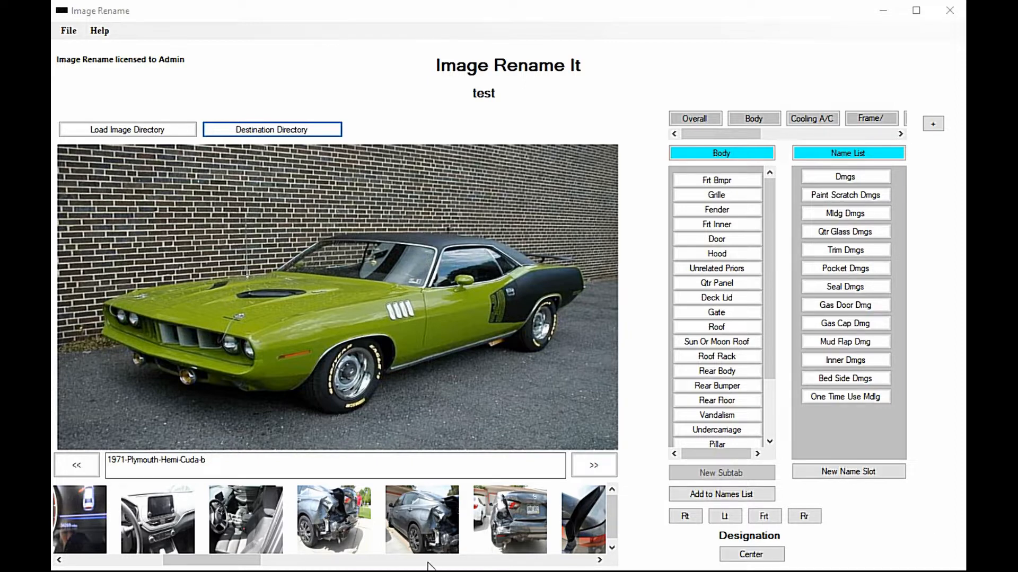
Load the damaged Altima rear photo and save it as 'Qtr Panel-Dmgs' in JONES.
{"action": "left_click", "coordinate": [334, 519]}
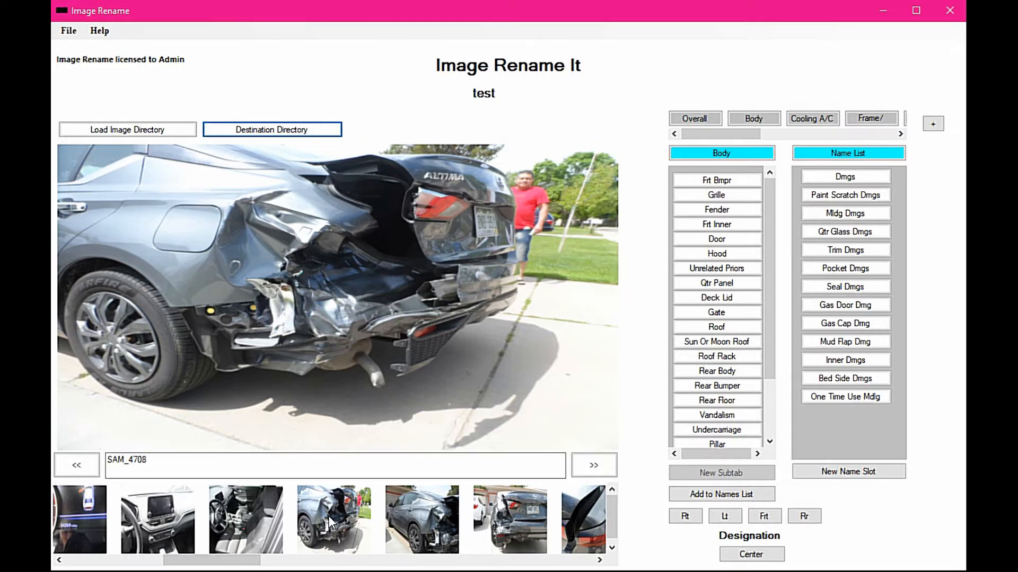
{"action": "left_click", "coordinate": [716, 283]}
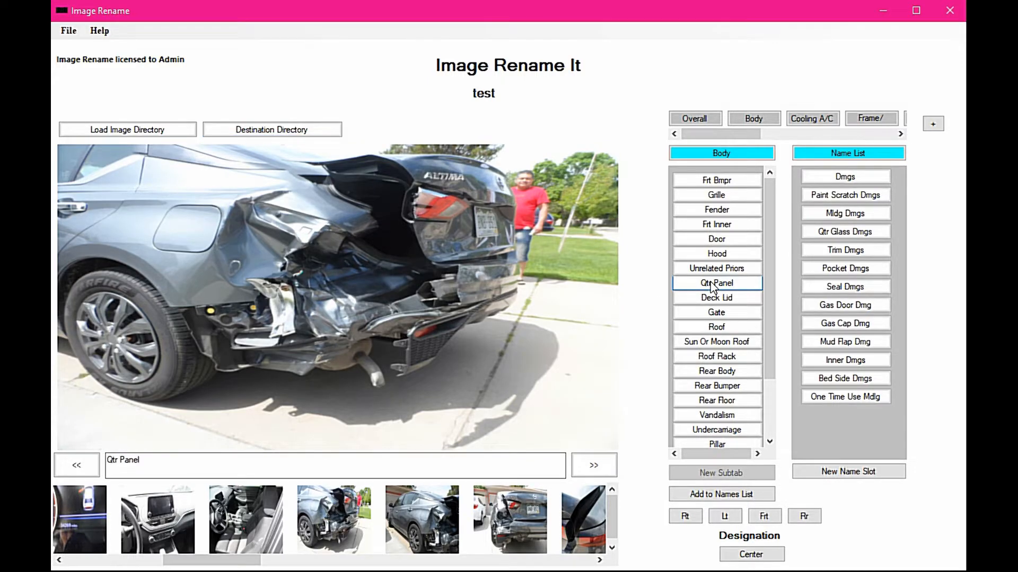
{"action": "left_click", "coordinate": [844, 268]}
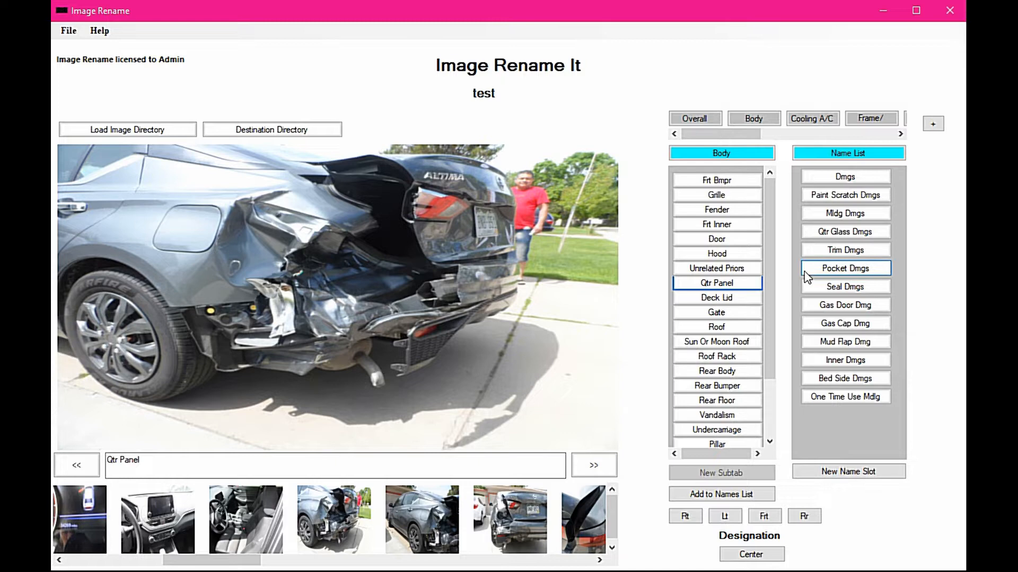
{"action": "left_click", "coordinate": [845, 214]}
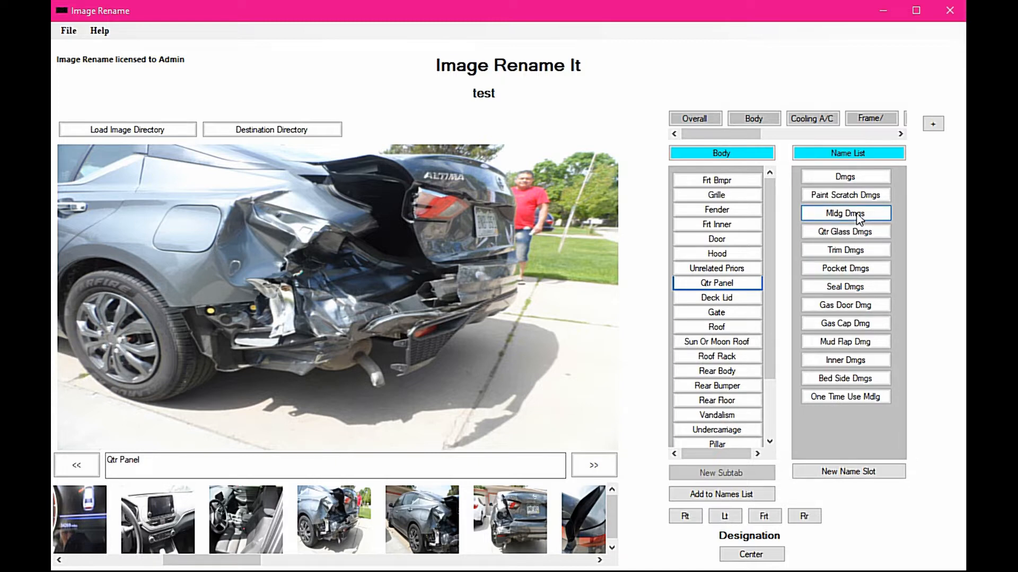
{"action": "left_click", "coordinate": [844, 176]}
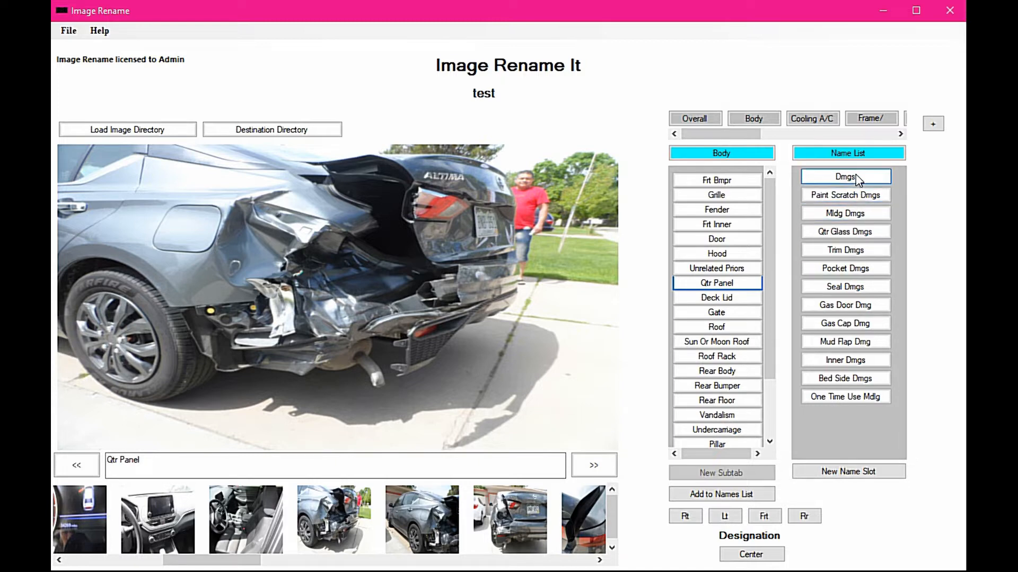
{"action": "left_click", "coordinate": [592, 465]}
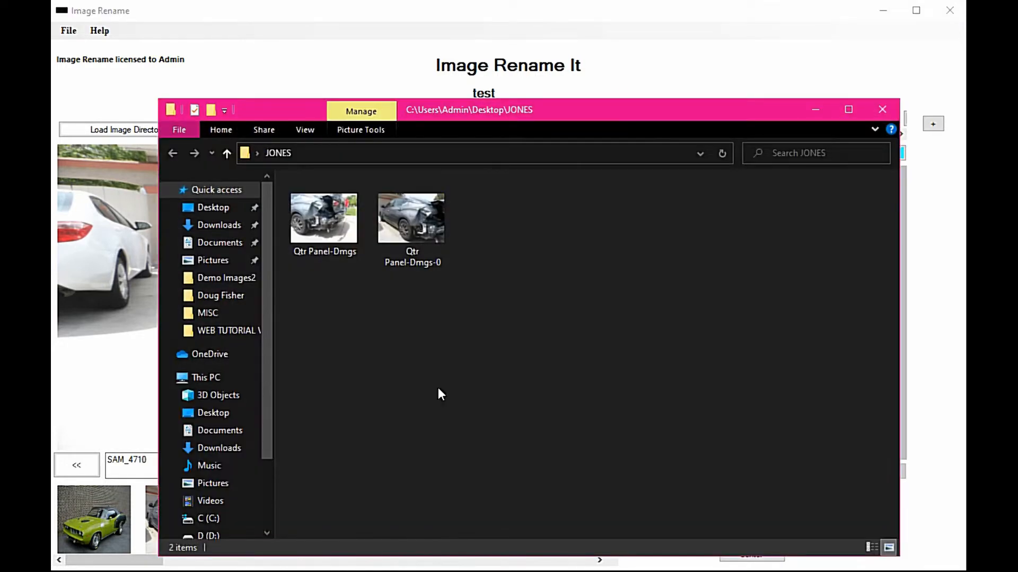
Review the 'Qtr Panel-Dmgs' and 'Qtr Panel-Dmgs-0' thumbnails in JONES.
{"action": "left_click", "coordinate": [324, 217]}
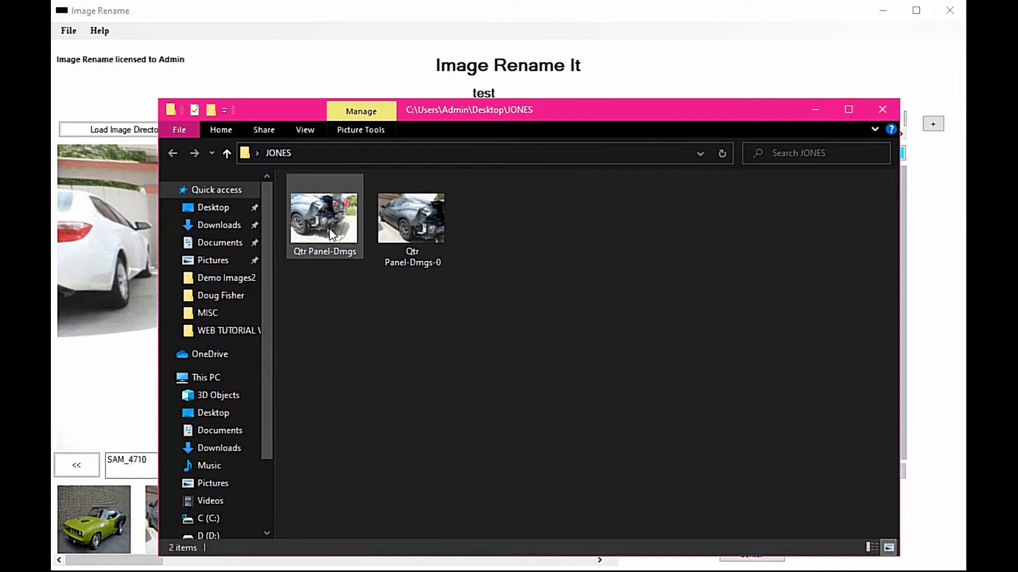
{"action": "mouse_move", "coordinate": [413, 218]}
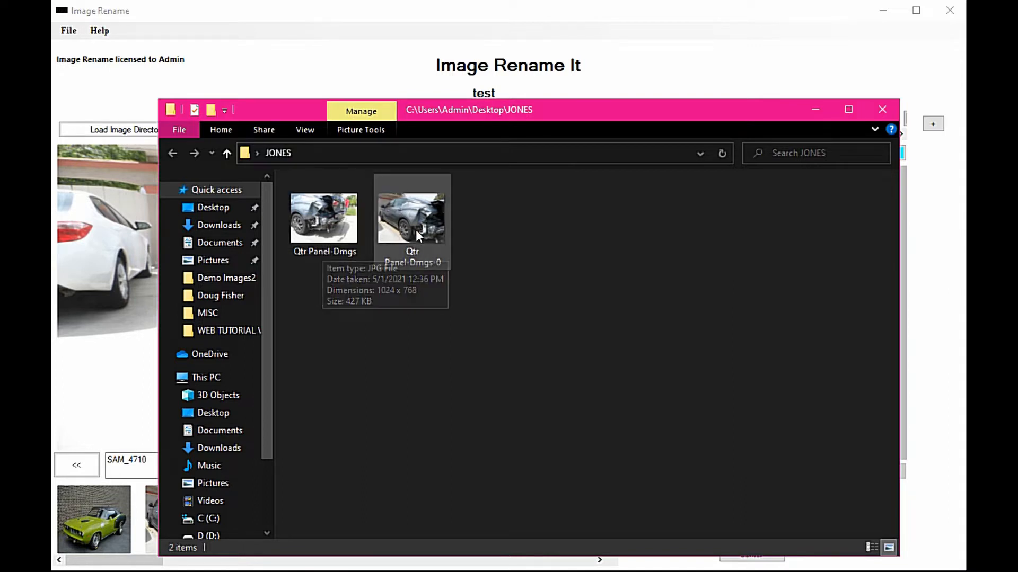
{"action": "mouse_move", "coordinate": [463, 213]}
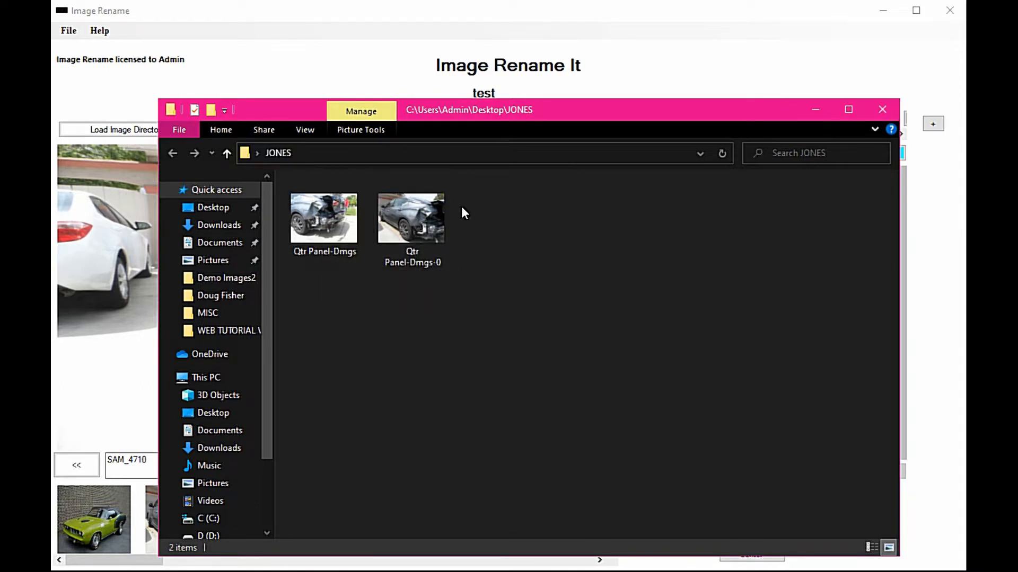
{"action": "left_click", "coordinate": [411, 217]}
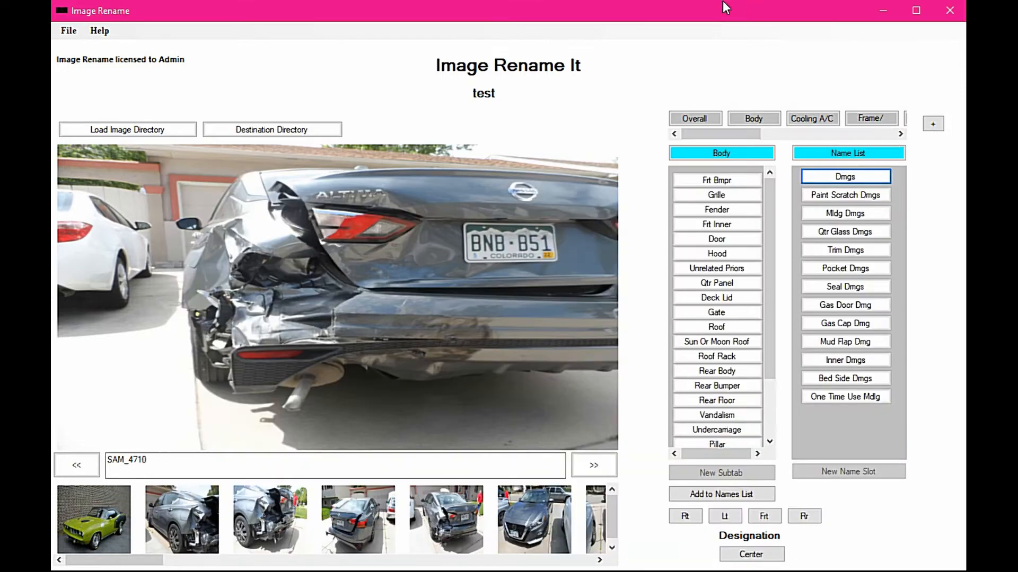
{"action": "mouse_move", "coordinate": [653, 300]}
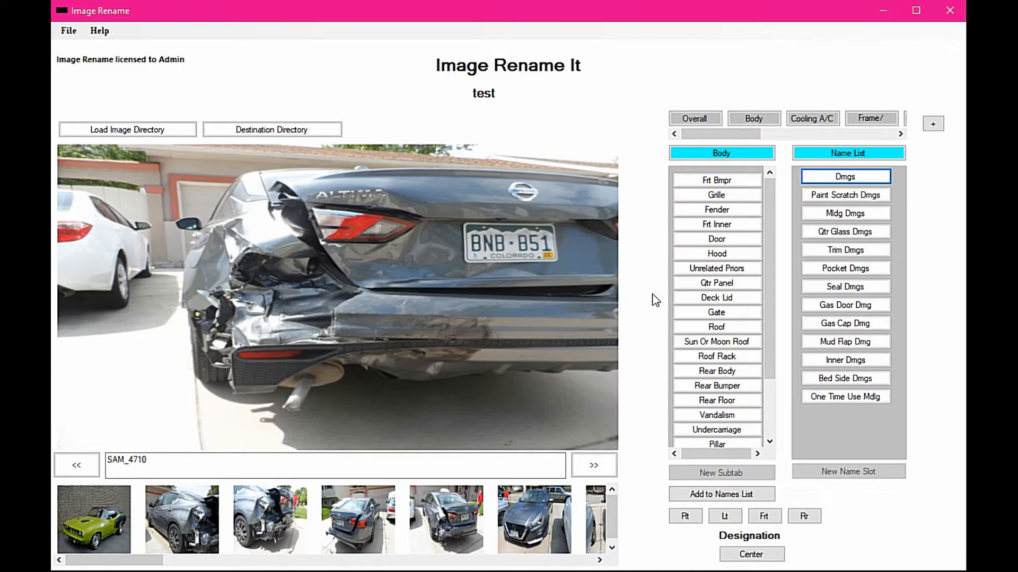
Rename SAM_4710 with the Dmgs name, saving it as 'Qtr Panel-Dmgs-1'.
{"action": "left_click", "coordinate": [716, 283]}
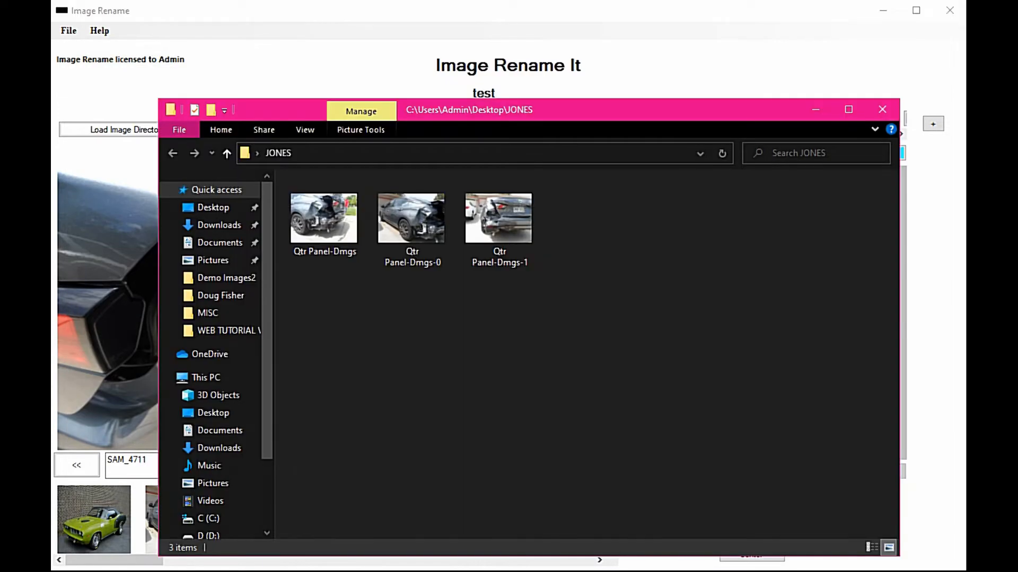
Inspect Qtr Panel-Dmgs-1, -Dmgs-0 and -Dmgs thumbnails in the JONES folder.
{"action": "left_click", "coordinate": [499, 218]}
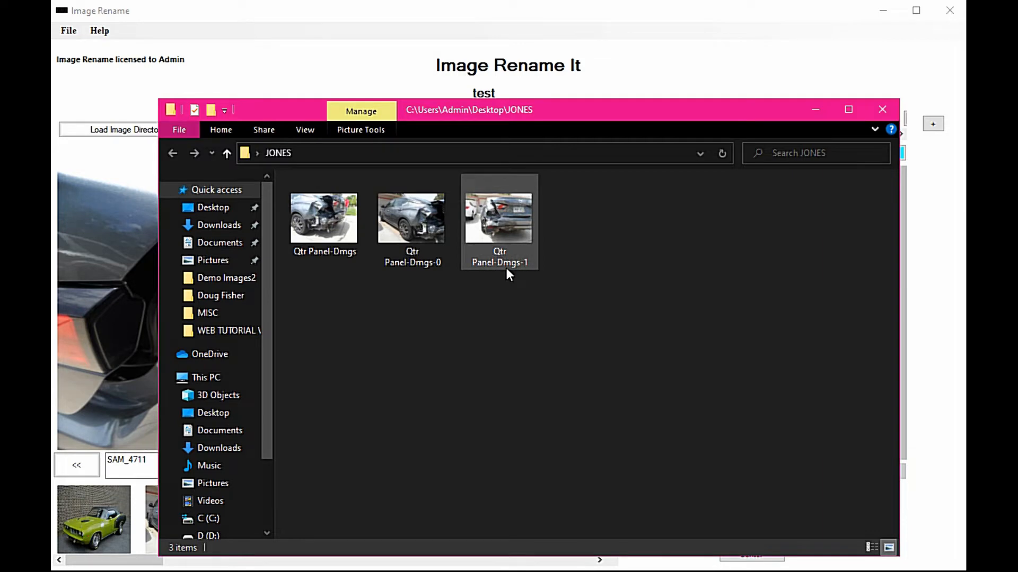
{"action": "mouse_move", "coordinate": [536, 271]}
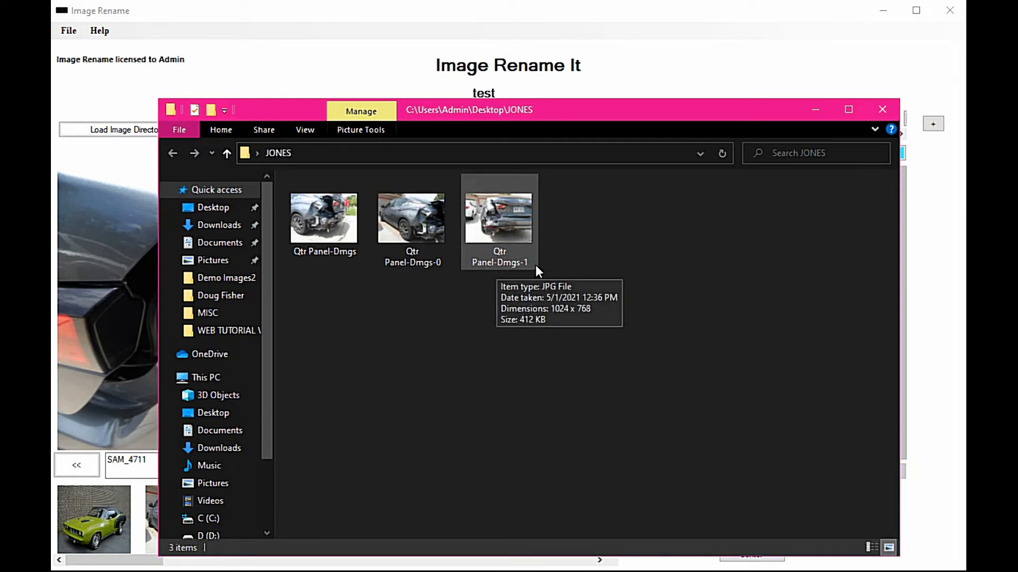
{"action": "mouse_move", "coordinate": [411, 218]}
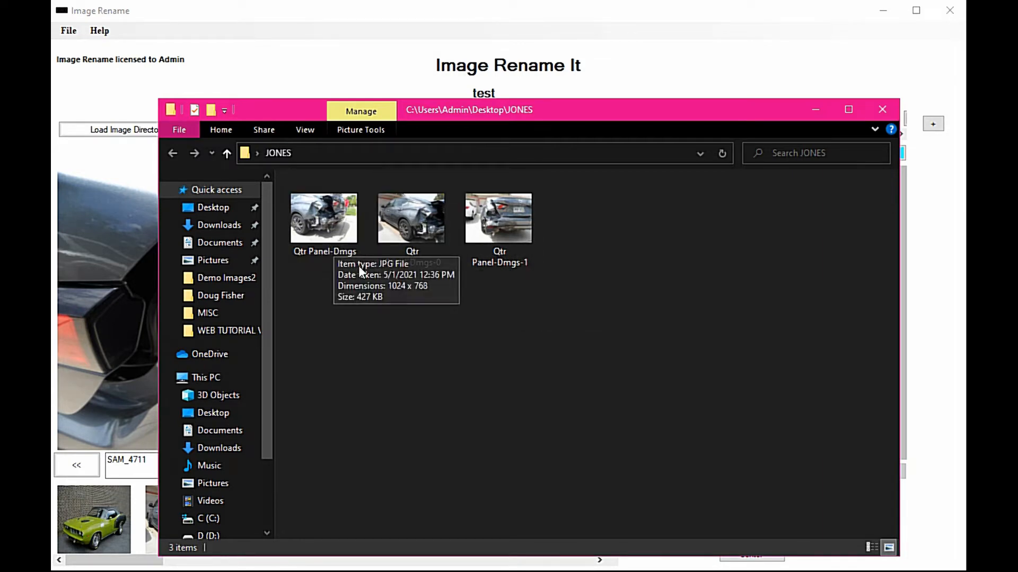
{"action": "mouse_move", "coordinate": [525, 276]}
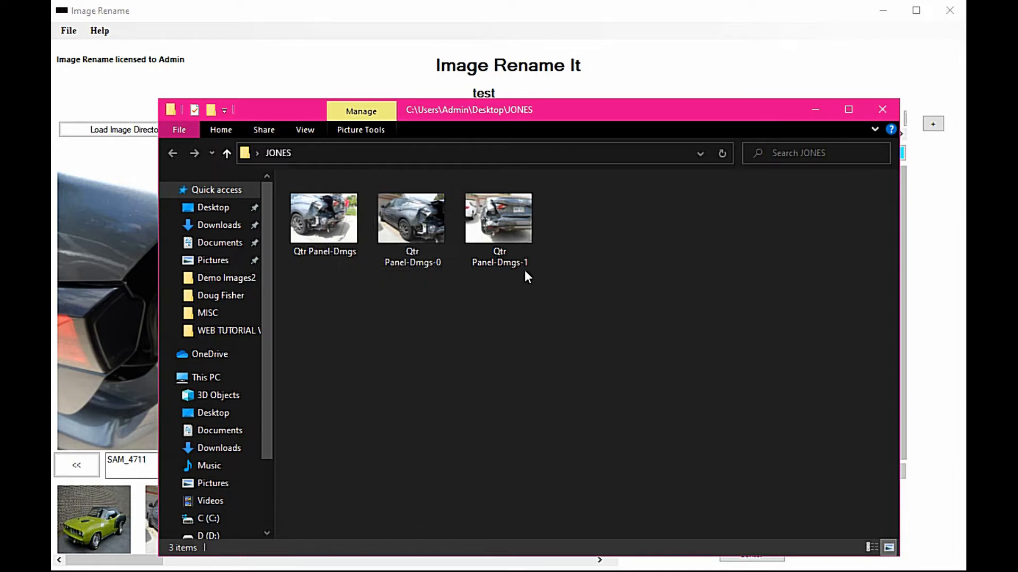
{"action": "mouse_move", "coordinate": [572, 233]}
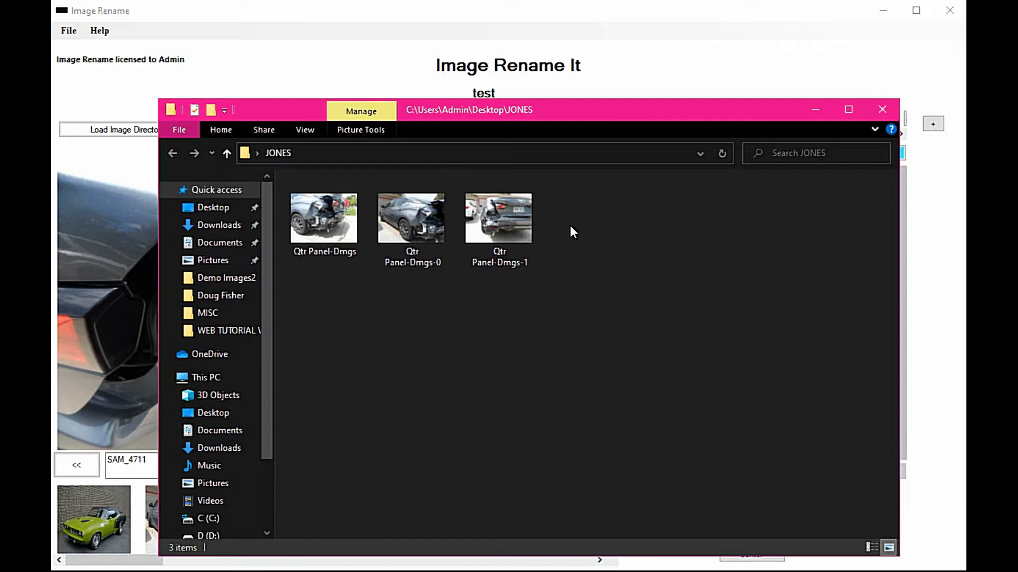
{"action": "mouse_move", "coordinate": [562, 239]}
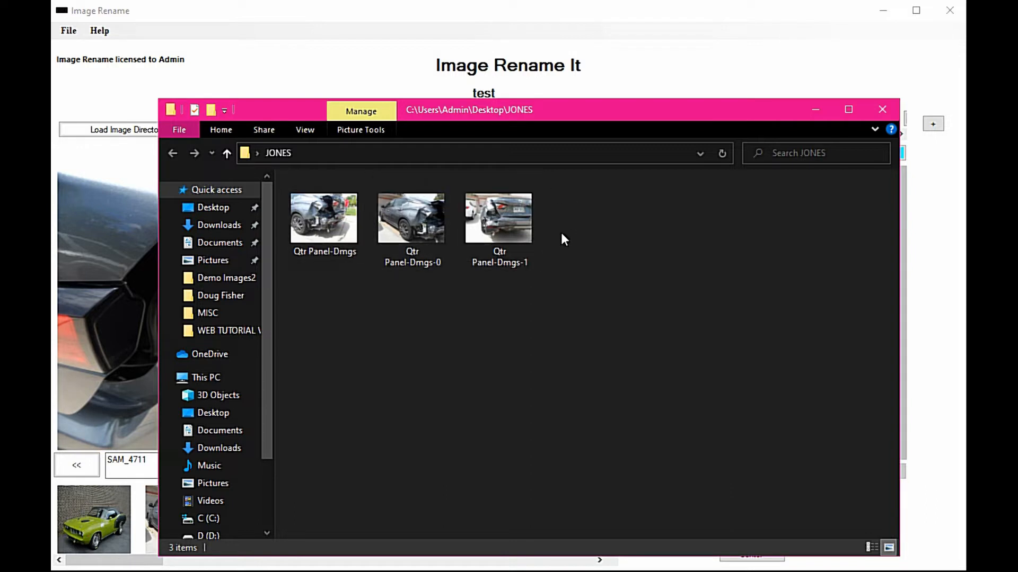
{"action": "left_click", "coordinate": [412, 221]}
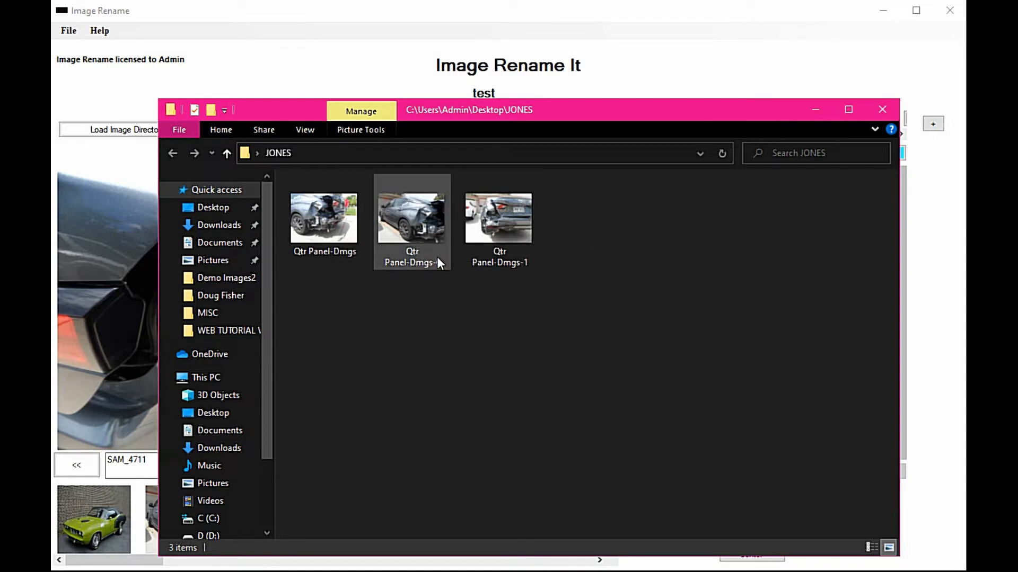
{"action": "left_click", "coordinate": [325, 221]}
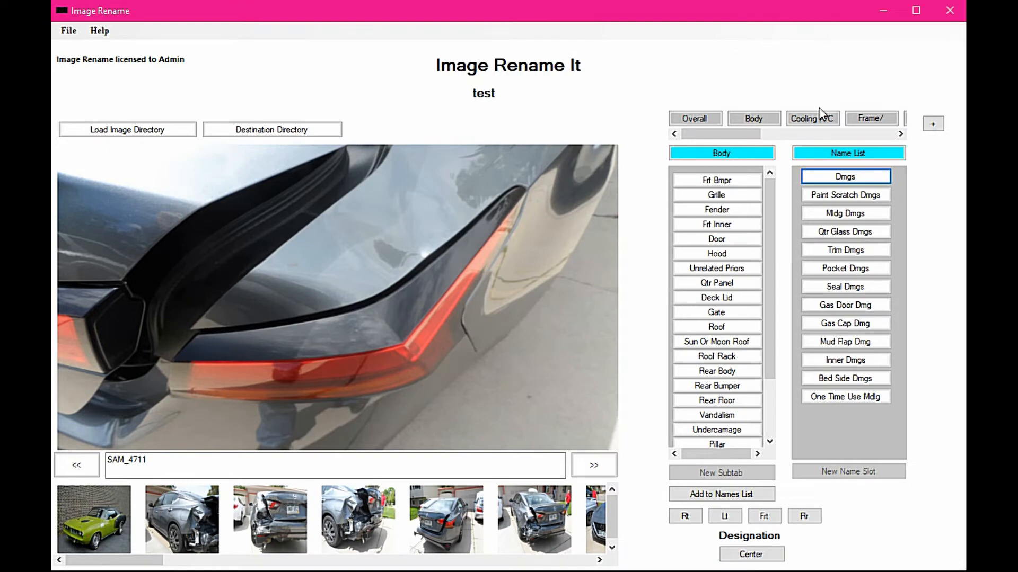
{"action": "mouse_move", "coordinate": [614, 110]}
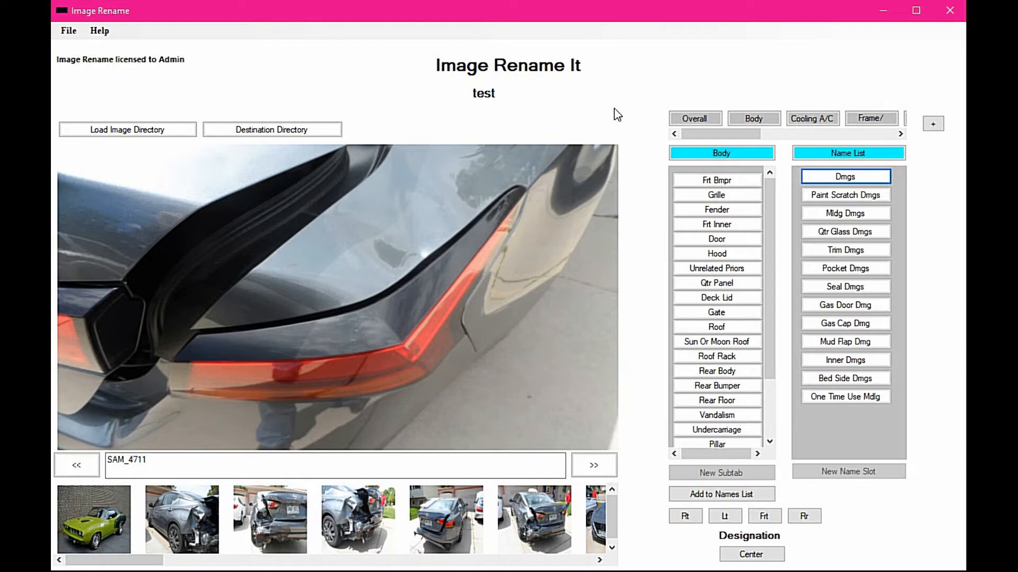
{"action": "mouse_move", "coordinate": [645, 359]}
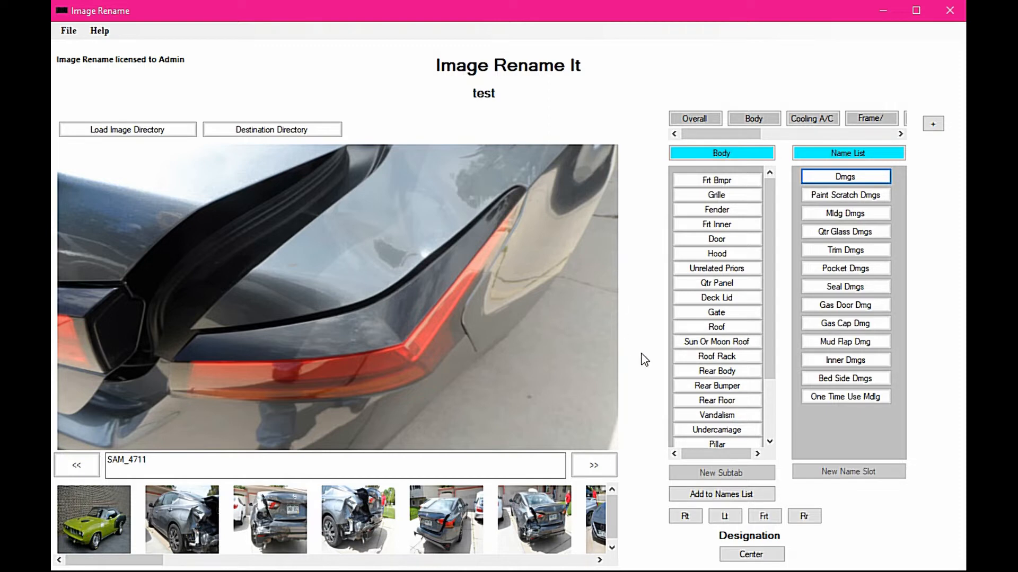
{"action": "mouse_move", "coordinate": [639, 374]}
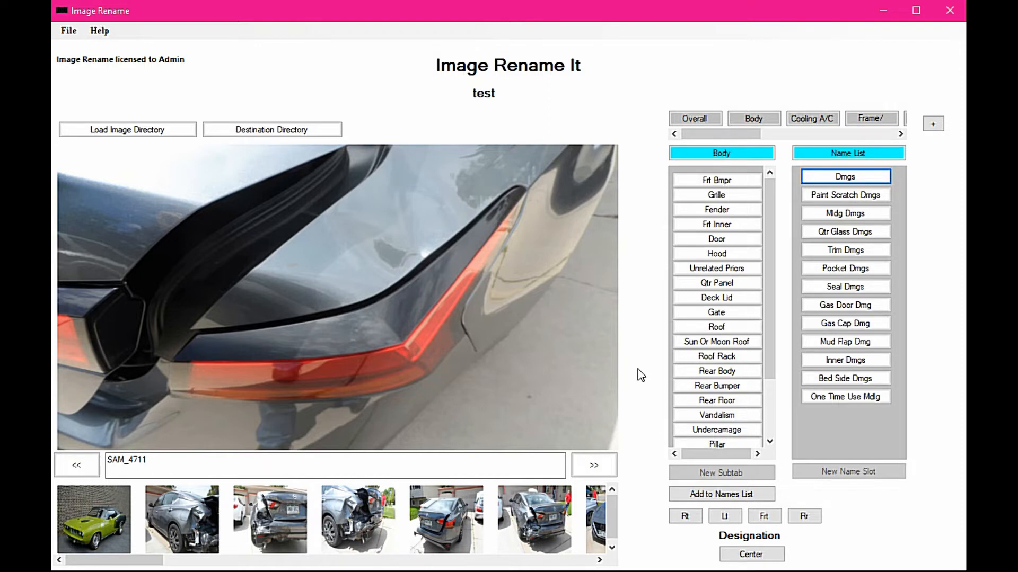
Save tail-light photo SAM_4711 under its damage name and load SAM_4702.
{"action": "left_click", "coordinate": [75, 465]}
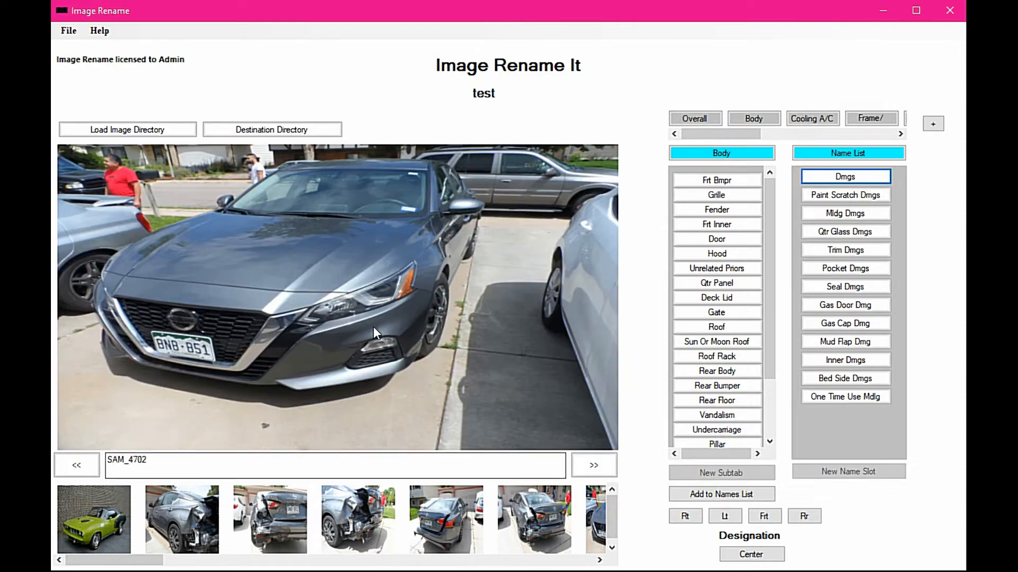
{"action": "left_click", "coordinate": [592, 465]}
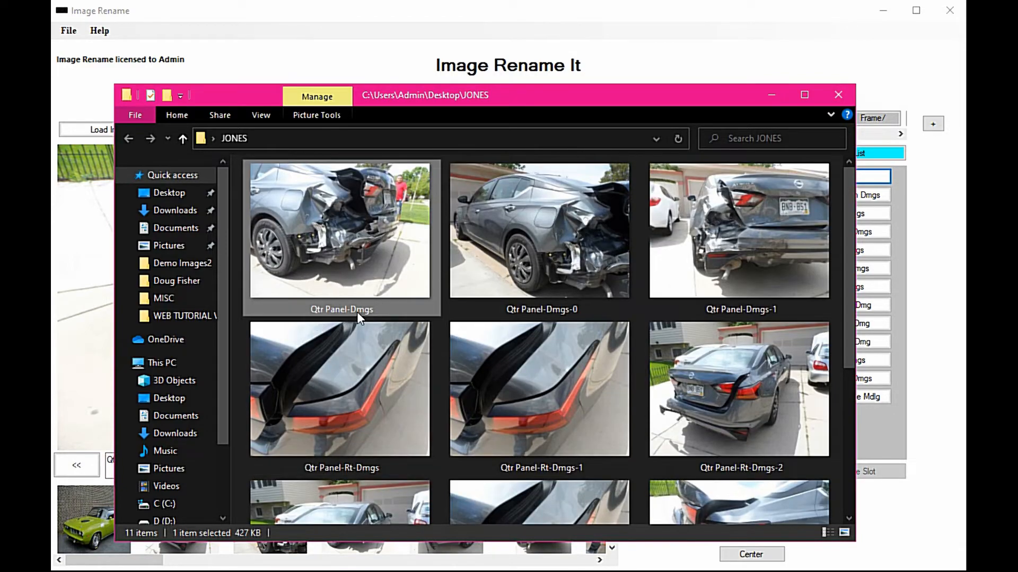
{"action": "mouse_move", "coordinate": [359, 318]}
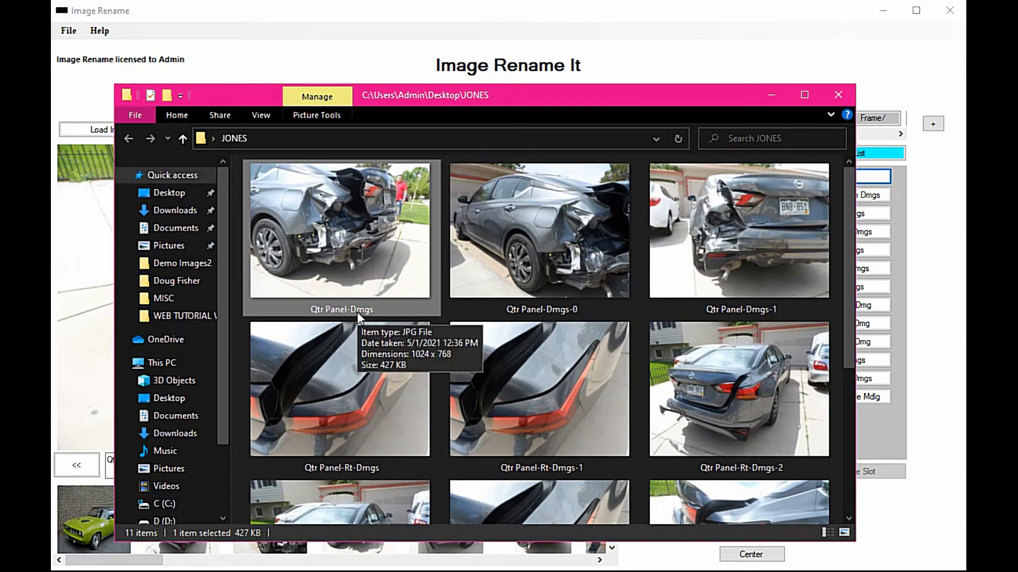
Scroll through JONES to see the Qtr Panel-Rt-Dmgs-3 and -4 files.
{"action": "scroll", "scroll_direction": "down", "scroll_amount": 3}
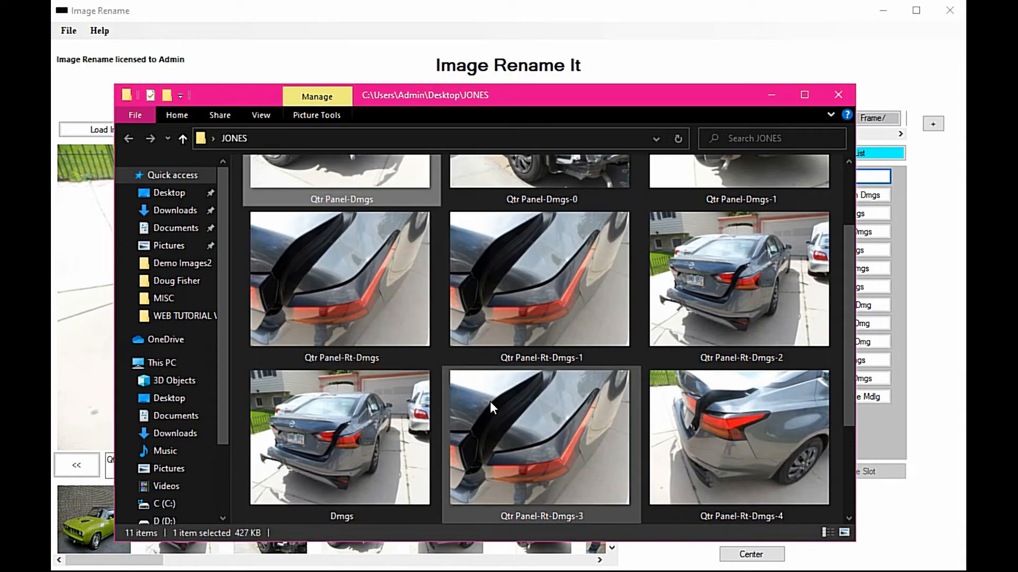
{"action": "mouse_move", "coordinate": [496, 246]}
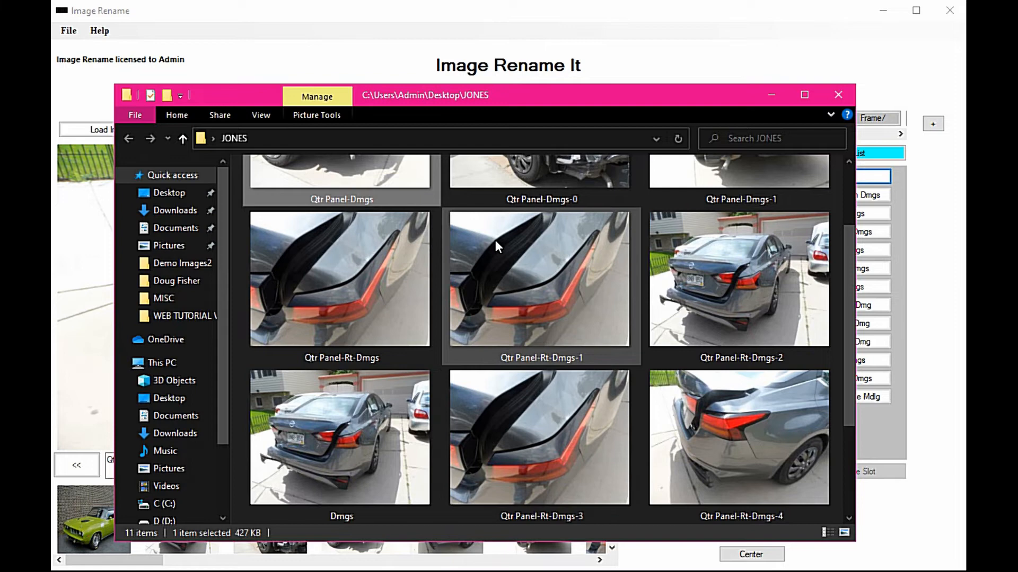
{"action": "mouse_move", "coordinate": [503, 367]}
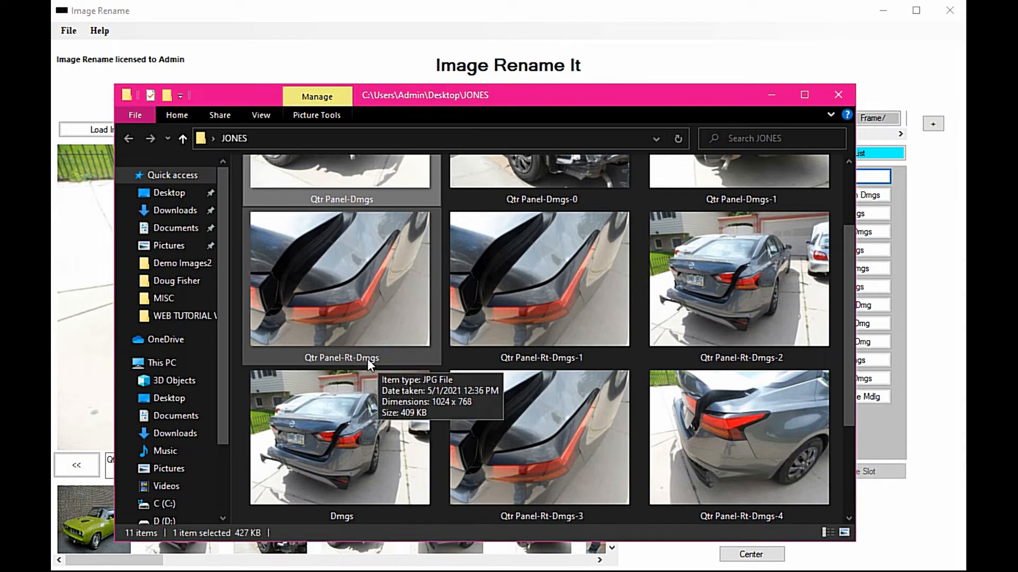
{"action": "mouse_move", "coordinate": [579, 371]}
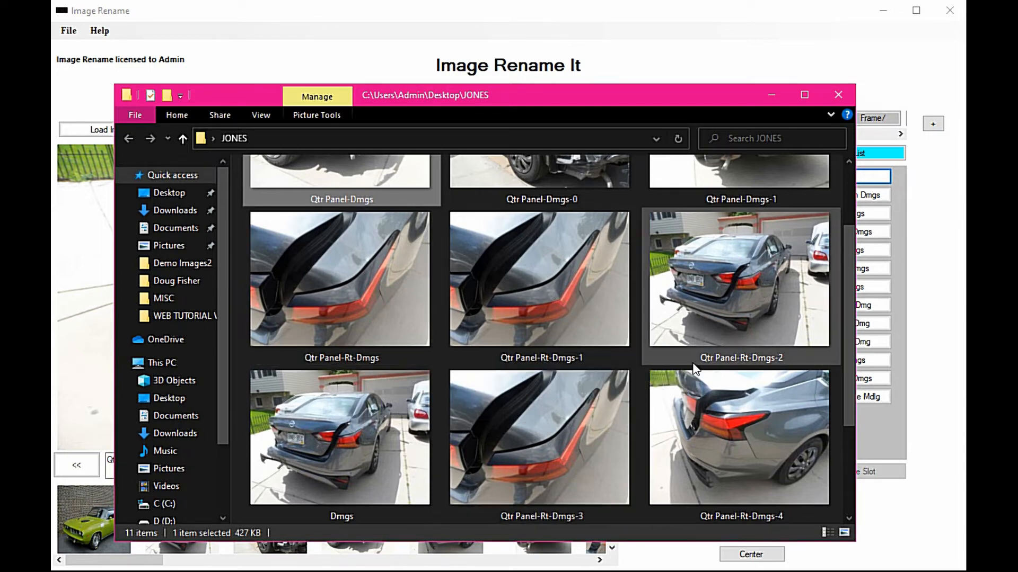
{"action": "mouse_move", "coordinate": [743, 277]}
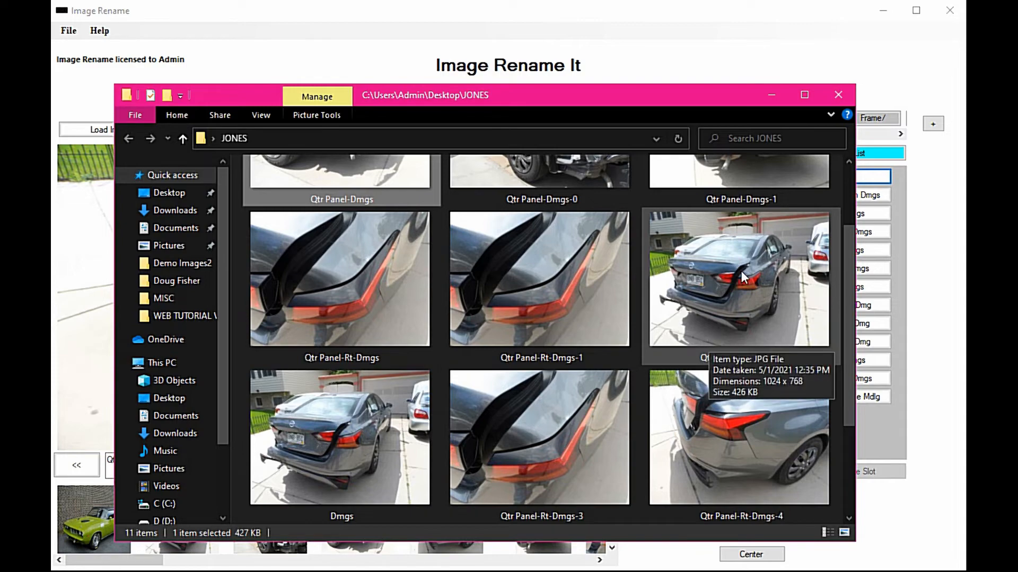
{"action": "mouse_move", "coordinate": [714, 368]}
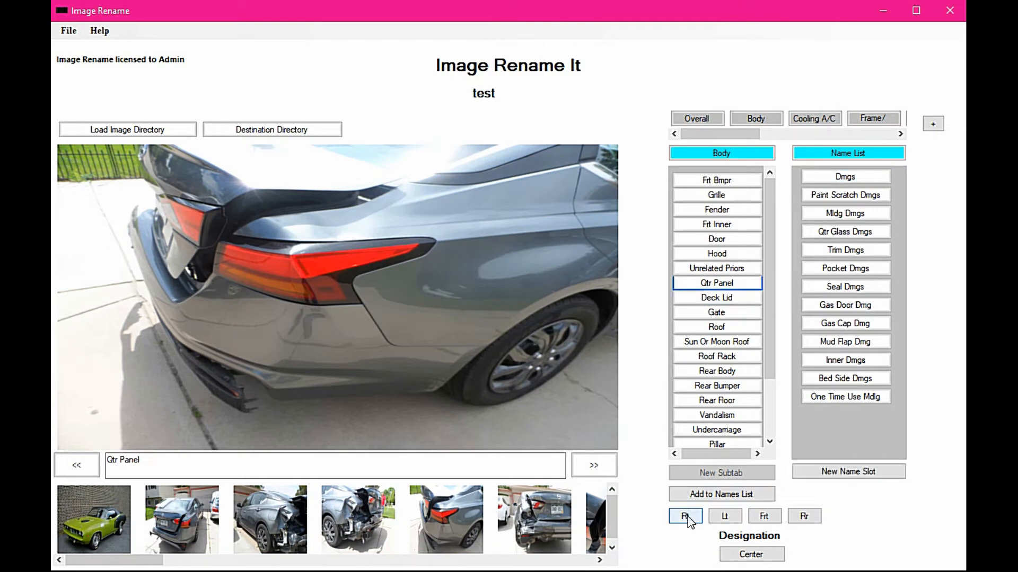
Rename the rear quarter-panel photo as Qtr Panel-Rt-Dmgs using the Rt designation.
{"action": "left_click", "coordinate": [685, 515]}
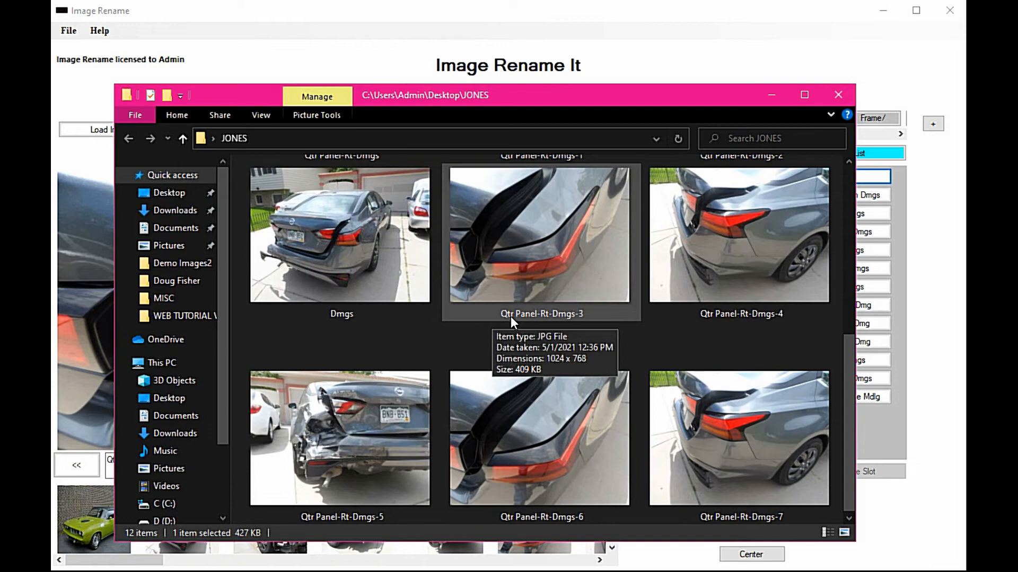
{"action": "mouse_move", "coordinate": [526, 323]}
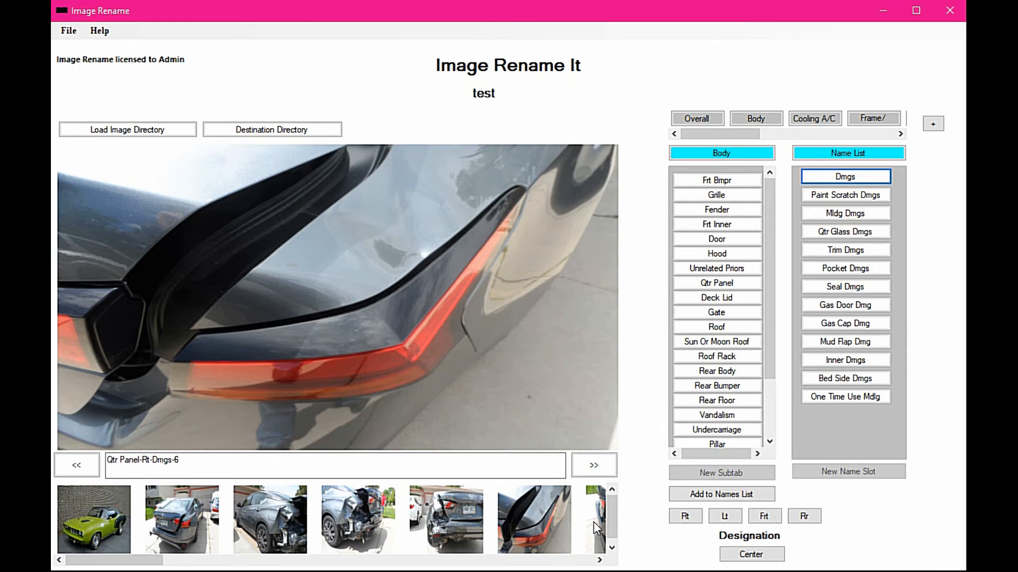
Save the gold car's front photo as '4 Corners-Rt Frt Corner All' via the Overall tab.
{"action": "left_click", "coordinate": [592, 465]}
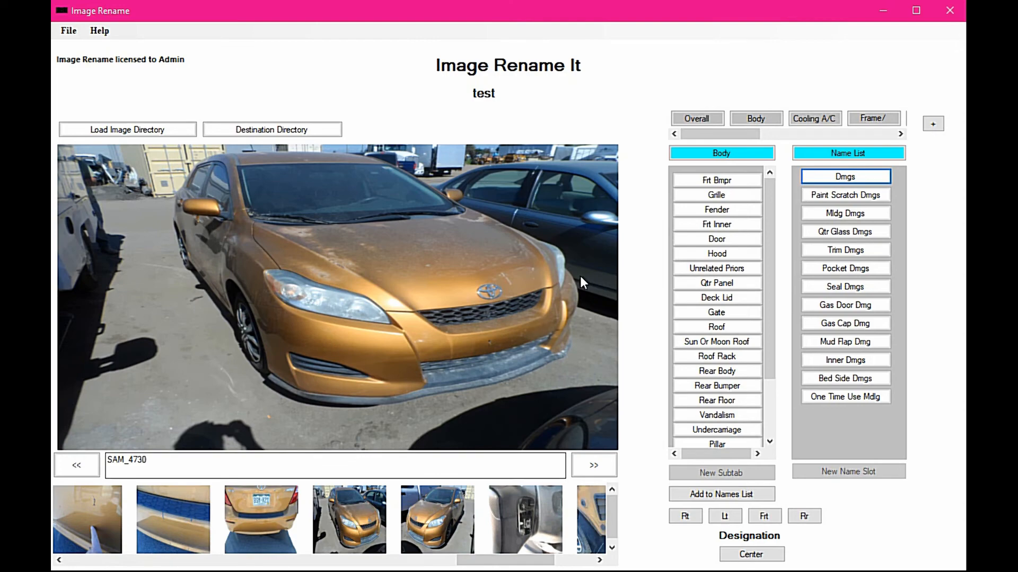
{"action": "left_click", "coordinate": [696, 118]}
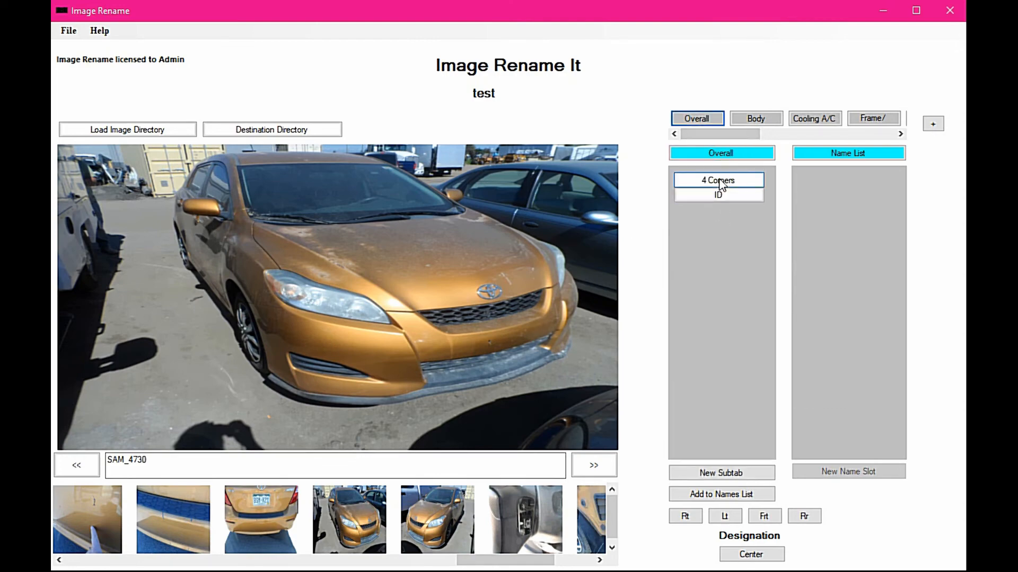
{"action": "left_click", "coordinate": [717, 179]}
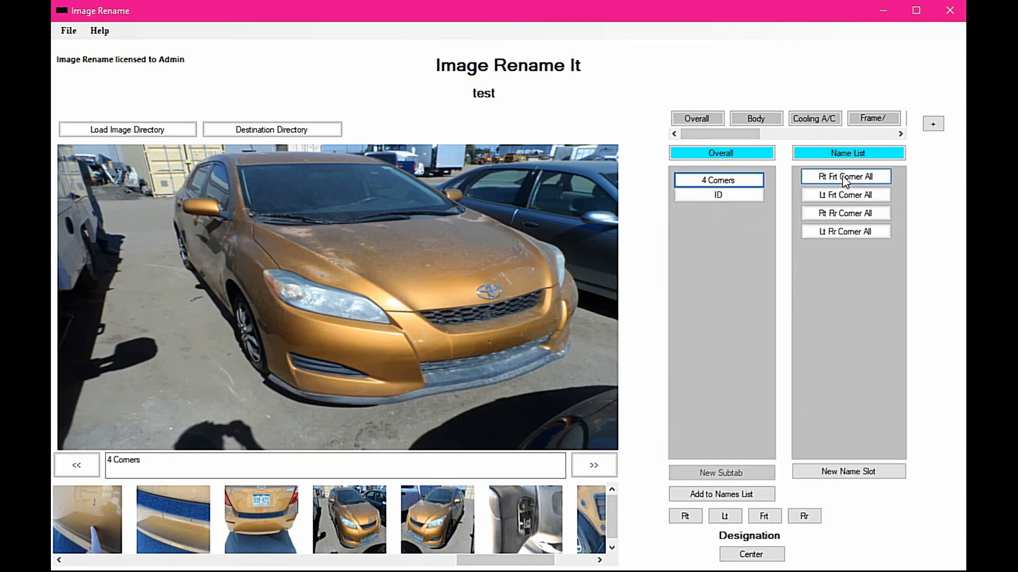
{"action": "left_click", "coordinate": [844, 176]}
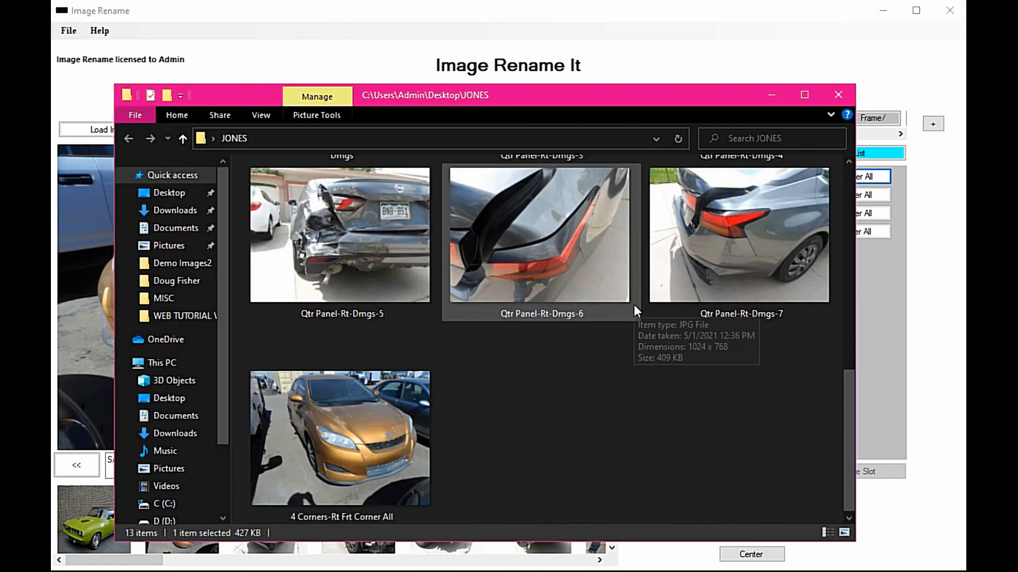
{"action": "mouse_move", "coordinate": [286, 518]}
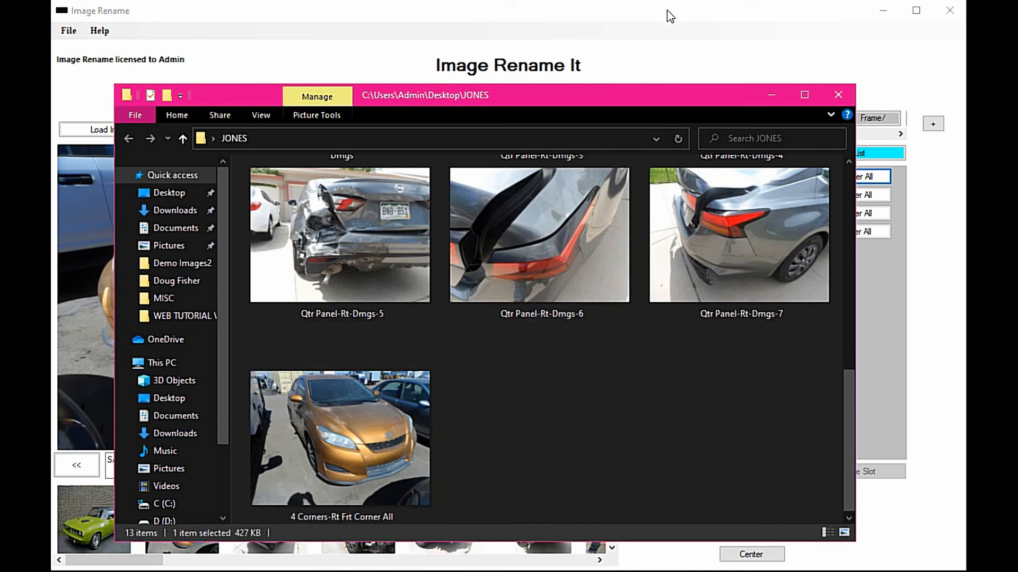
{"action": "mouse_move", "coordinate": [510, 329]}
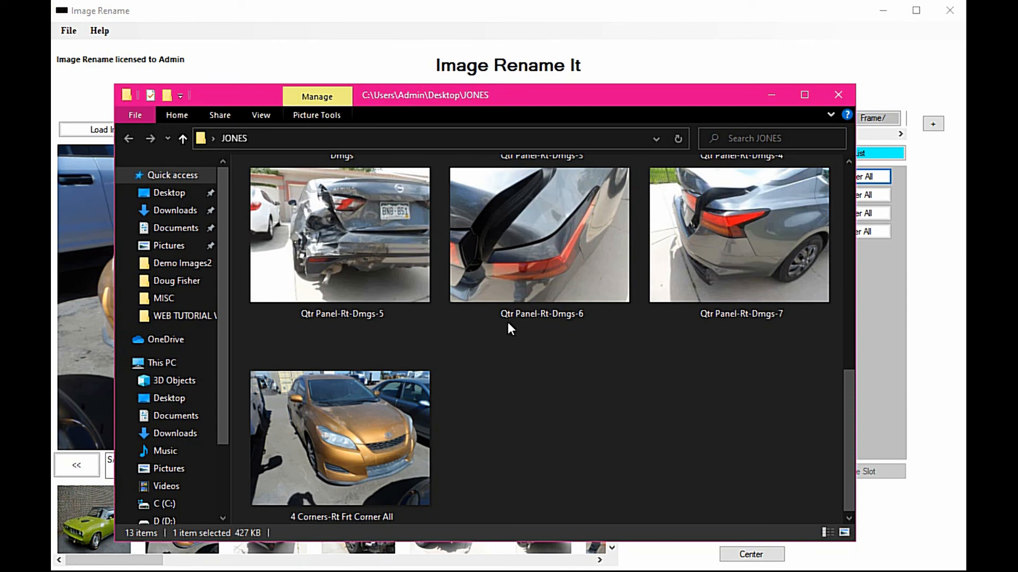
{"action": "mouse_move", "coordinate": [540, 315]}
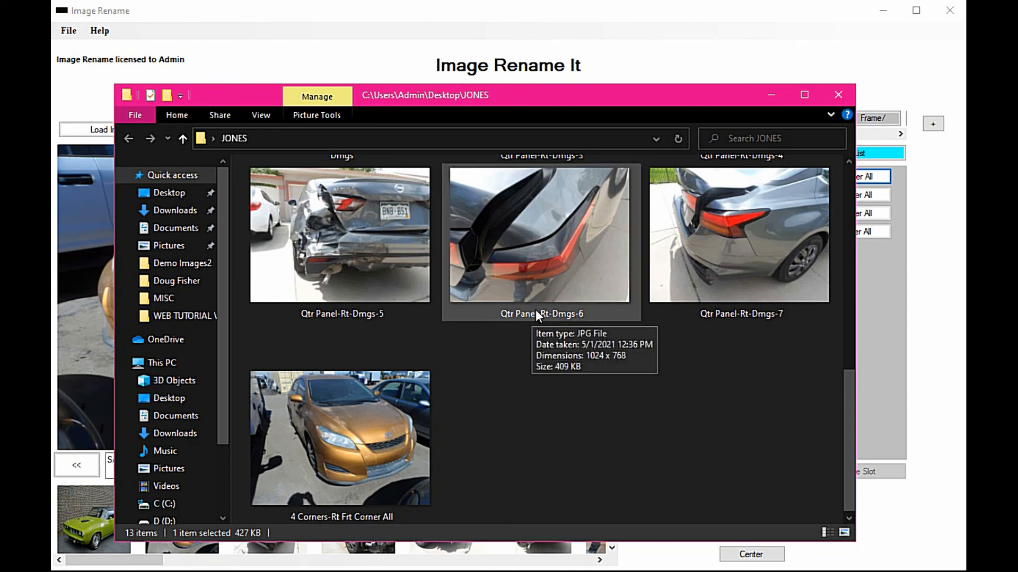
{"action": "mouse_move", "coordinate": [584, 323]}
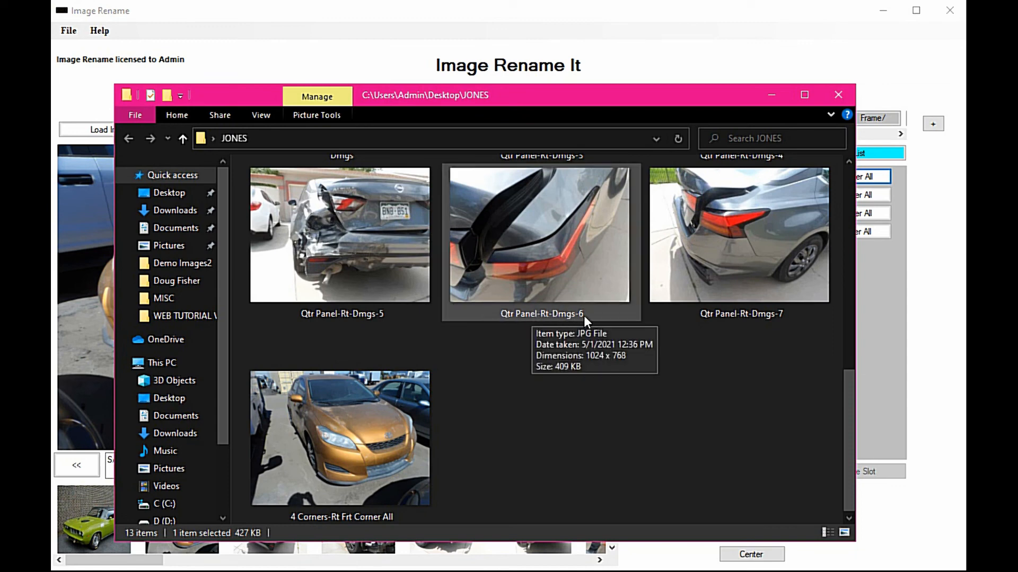
Return to Image Rename It after verifying the 4 Corners file in JONES.
{"action": "left_click", "coordinate": [838, 95]}
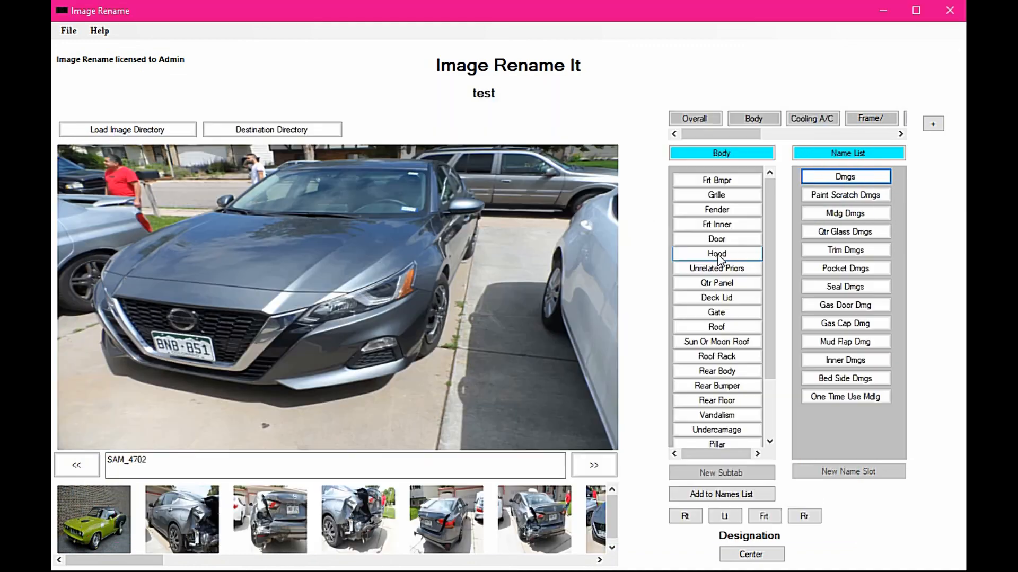